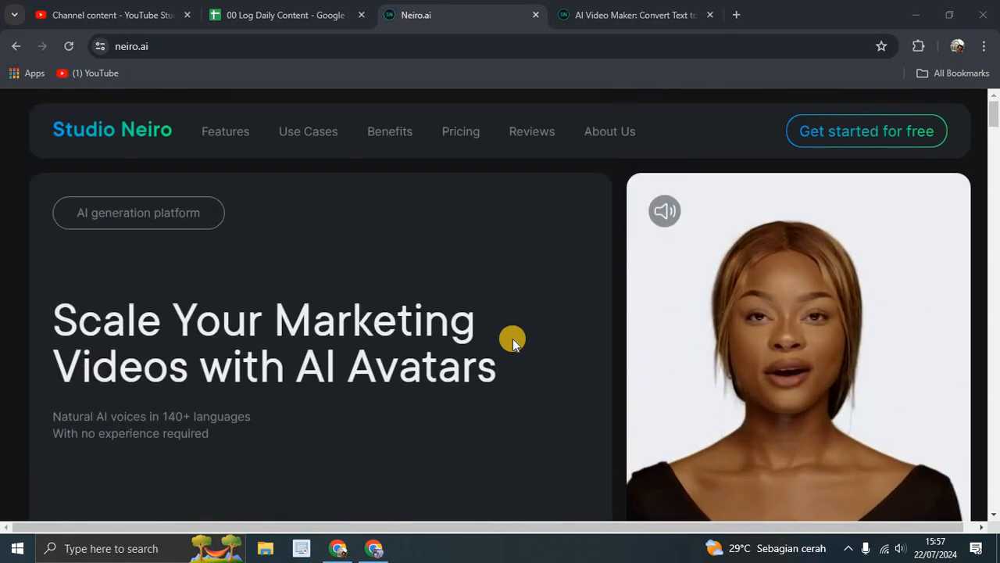
# Browse the Studio Neiro homepage and start using the studio.
pyautogui.scroll(-3)
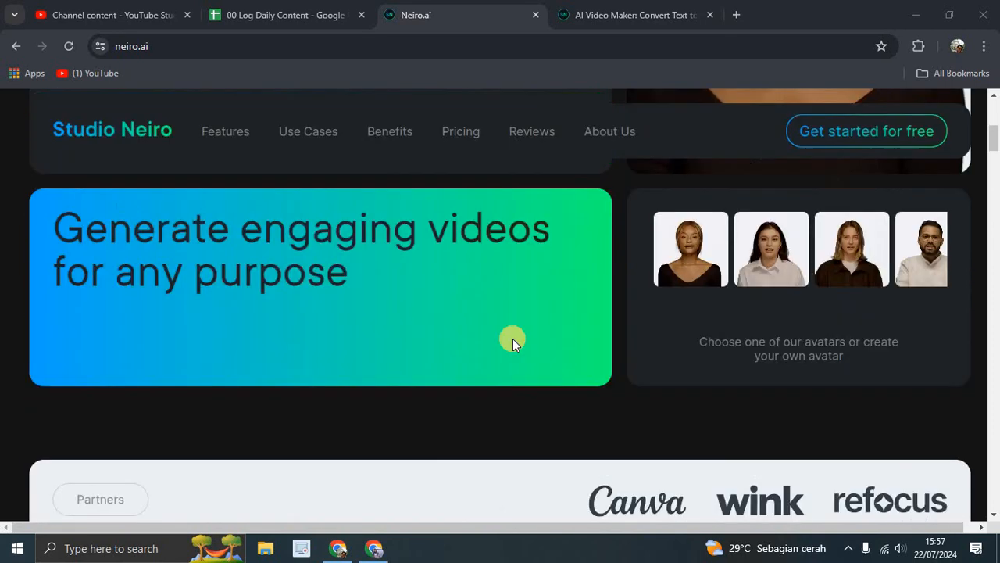
pyautogui.scroll(3)
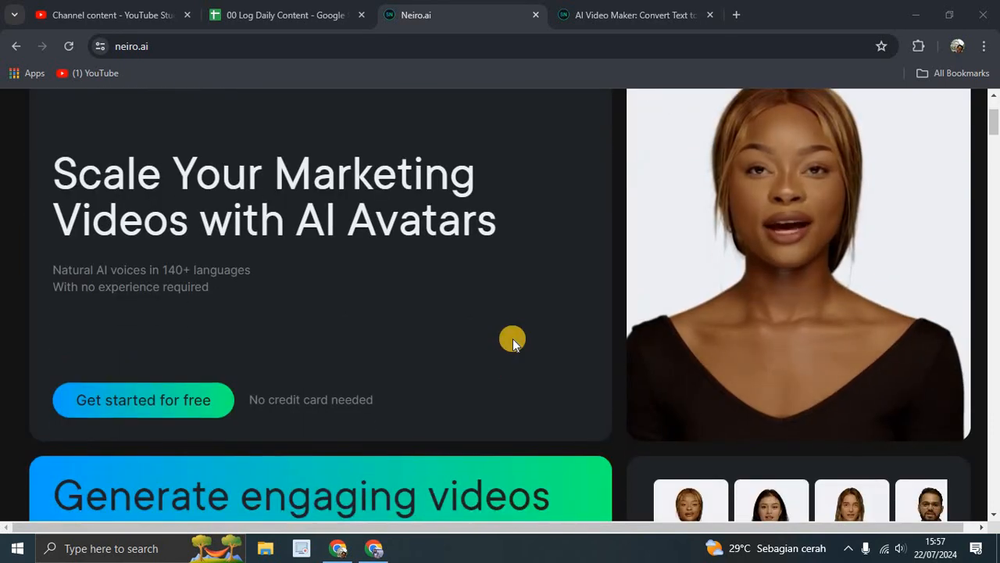
pyautogui.scroll(3)
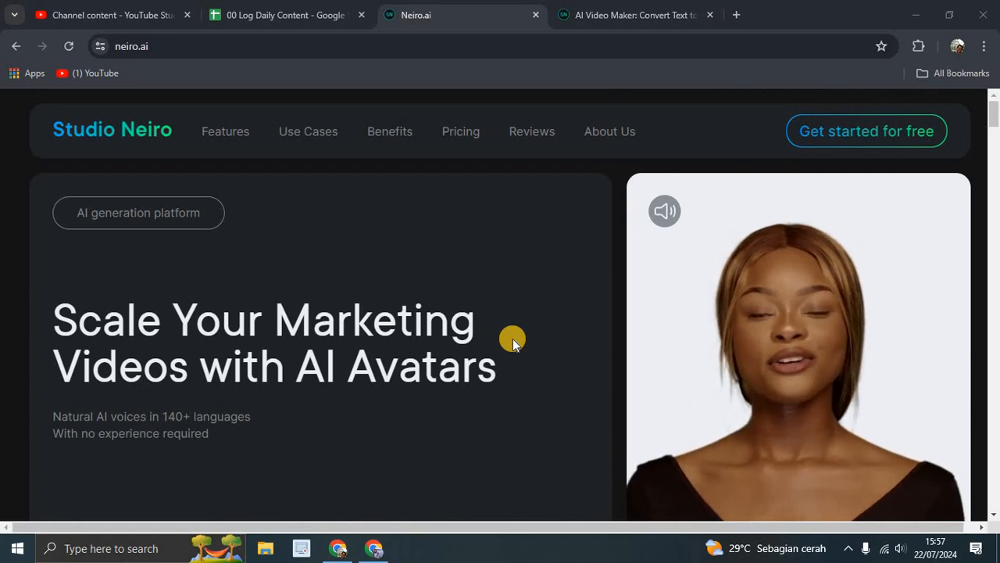
pyautogui.scroll(-3)
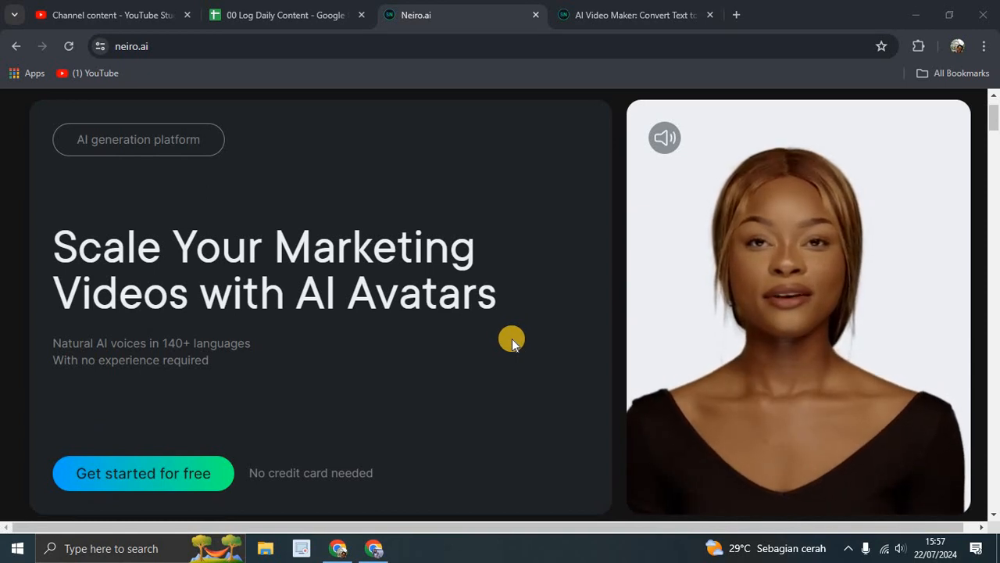
pyautogui.scroll(-3)
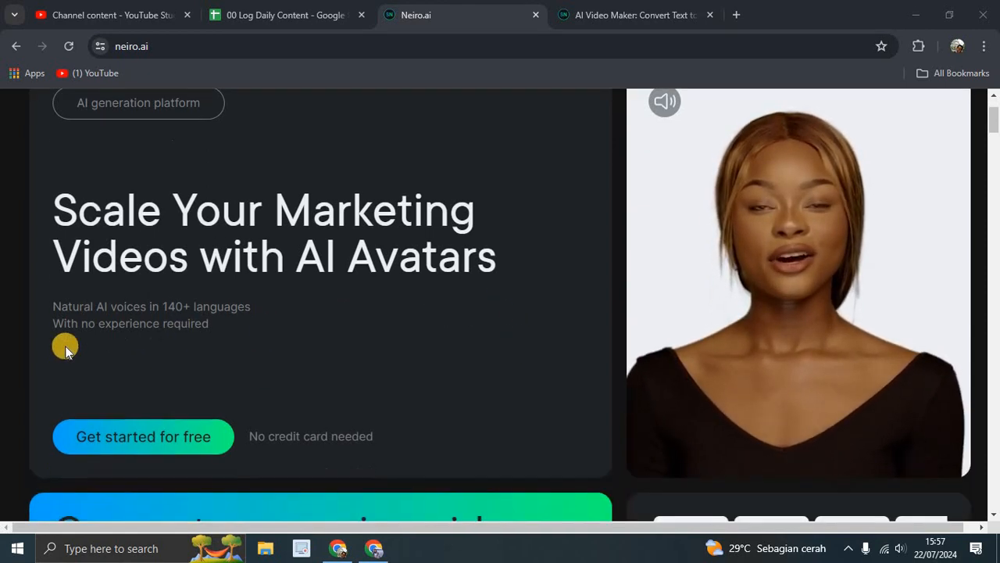
pyautogui.scroll(-3)
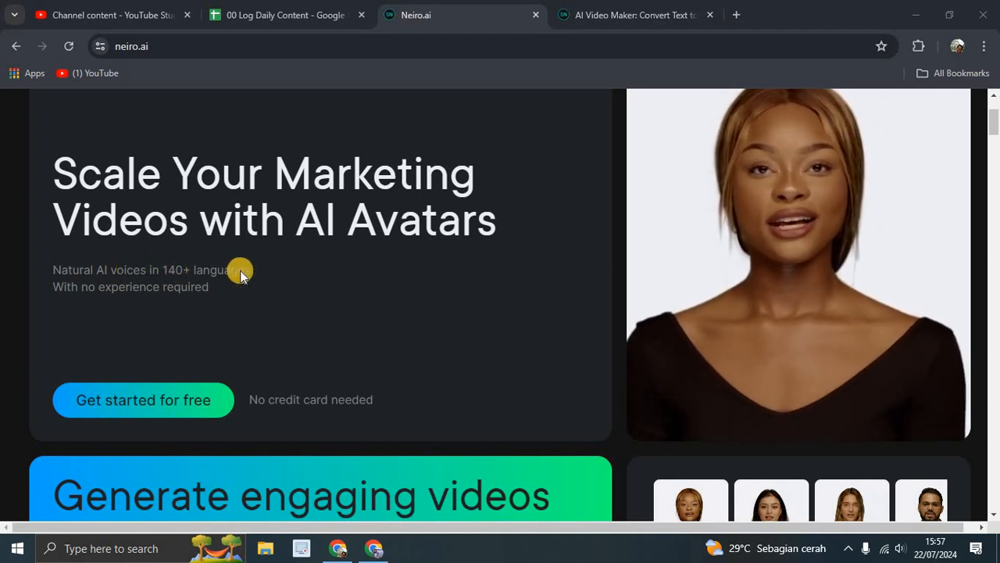
pyautogui.scroll(-3)
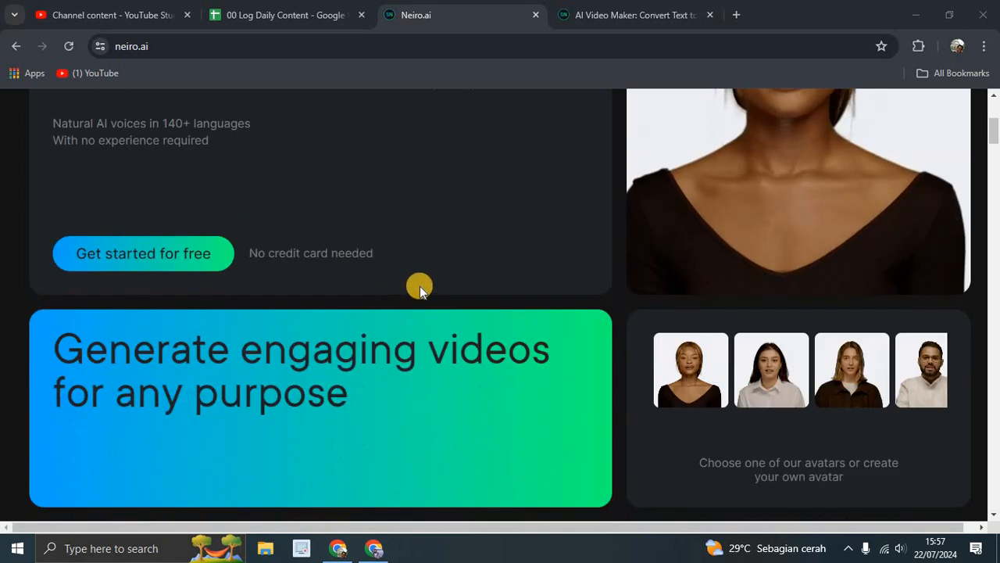
pyautogui.scroll(-3)
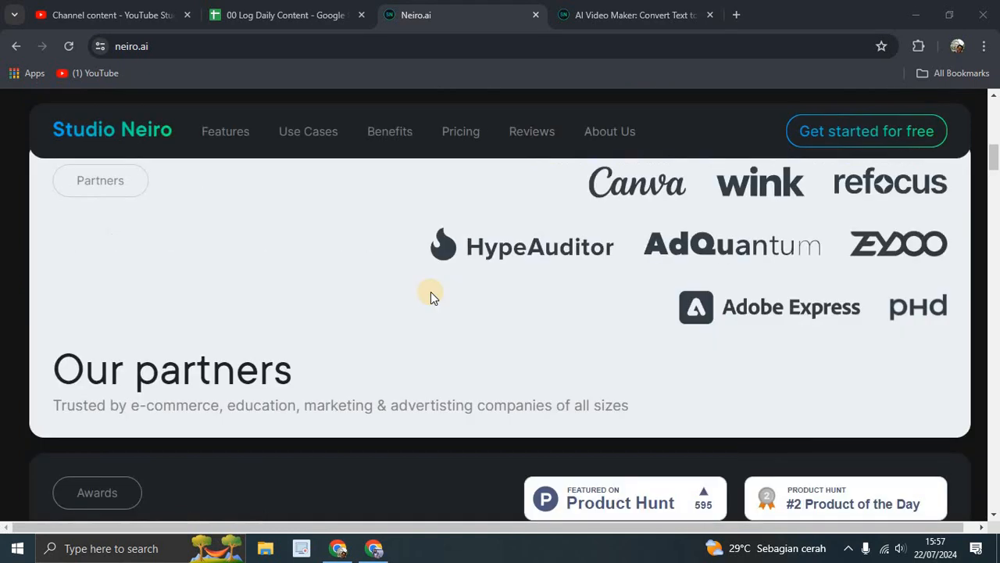
pyautogui.click(225, 130)
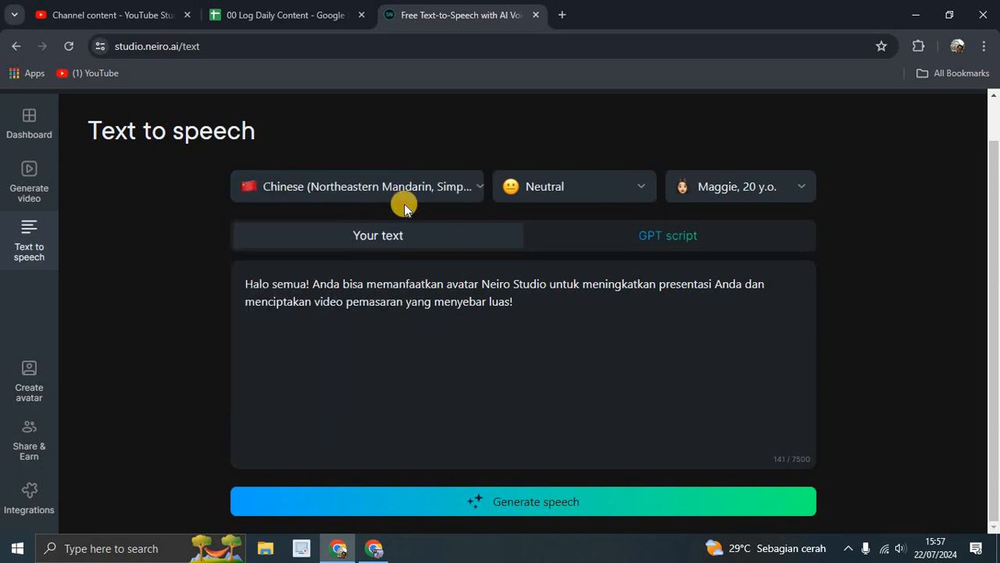
# Set the text-to-speech language to English (US).
pyautogui.click(367, 186)
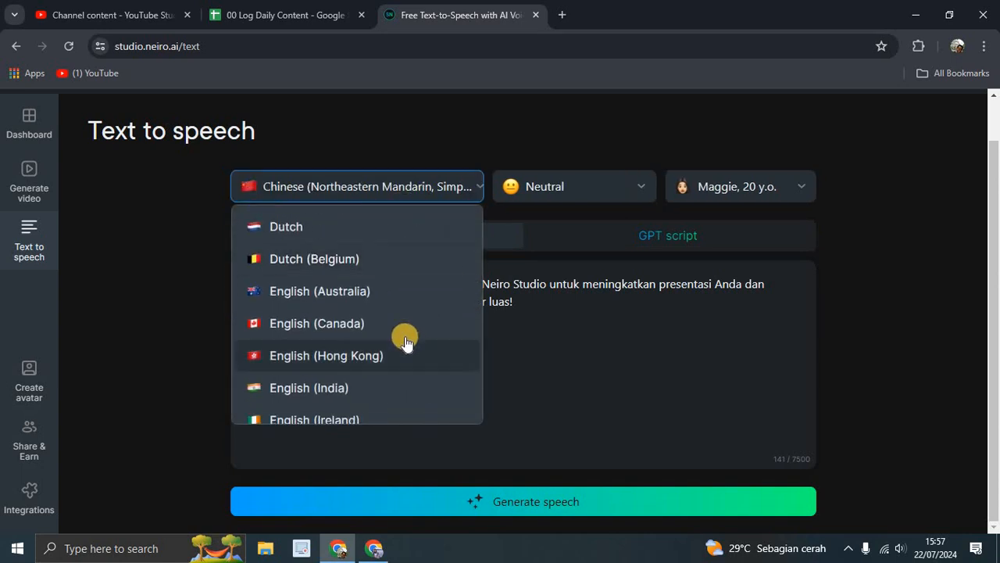
pyautogui.click(317, 322)
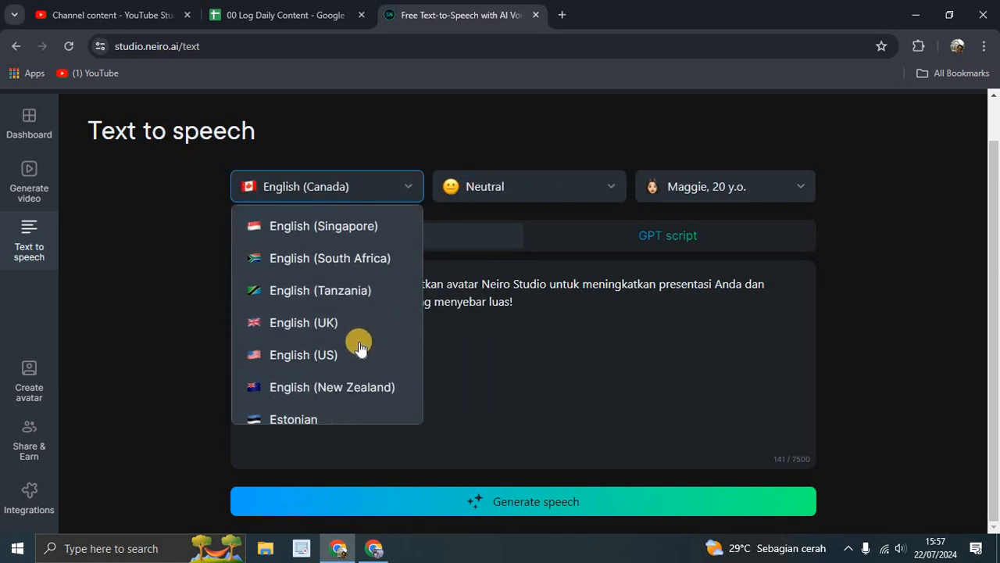
pyautogui.moveTo(367, 354)
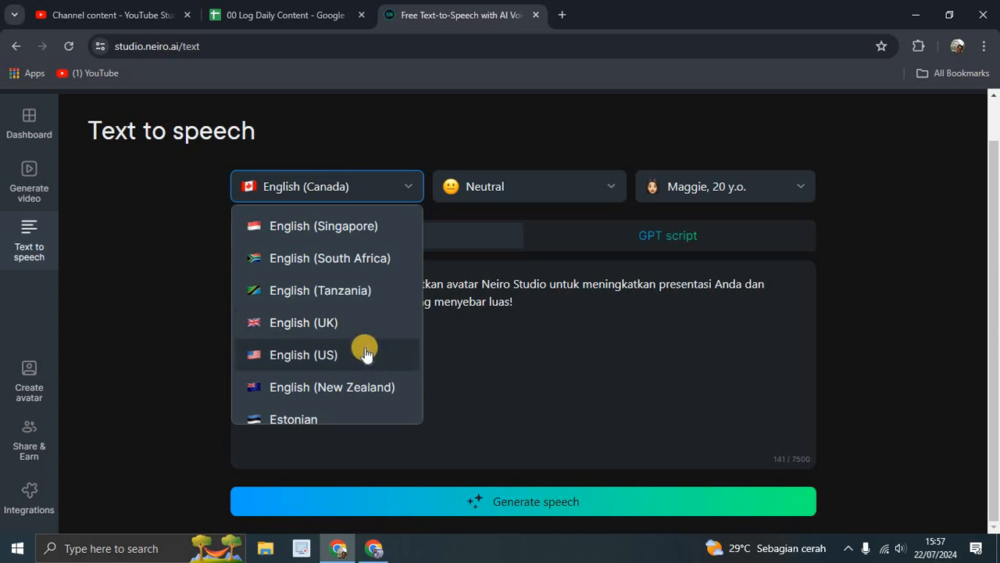
pyautogui.click(303, 354)
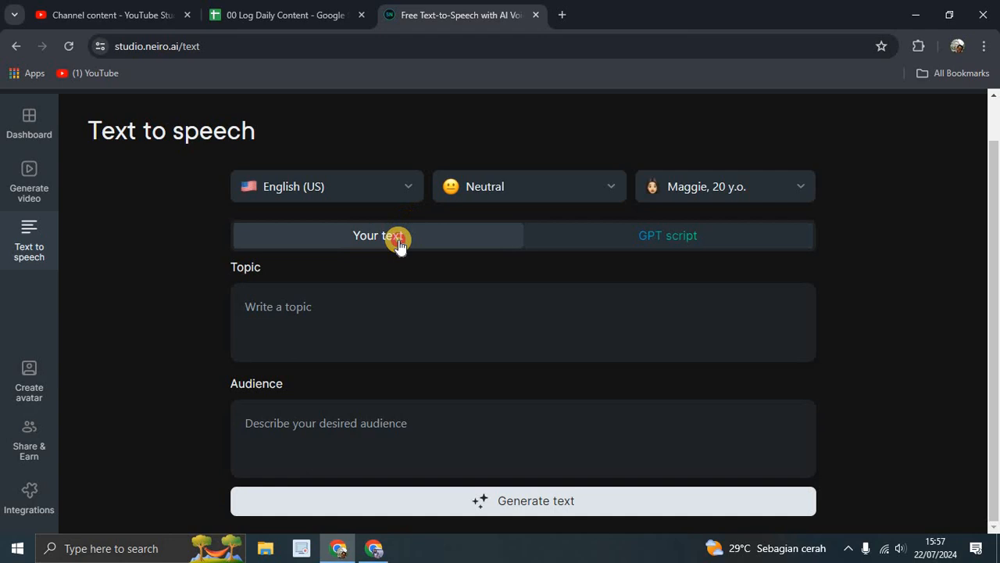
# Generate speech from the English script on Your text and dismiss the sign-up prompt.
pyautogui.click(379, 236)
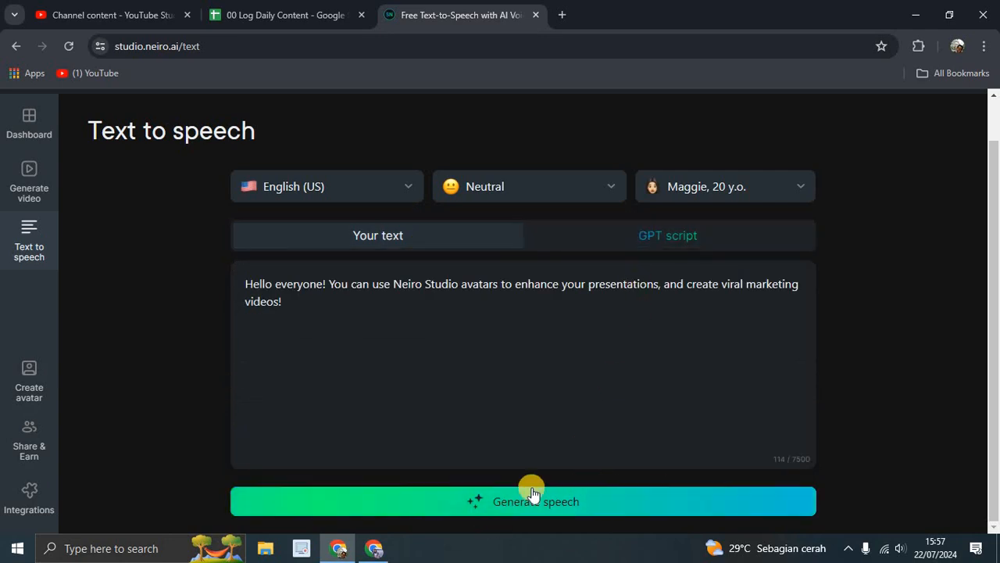
pyautogui.click(523, 501)
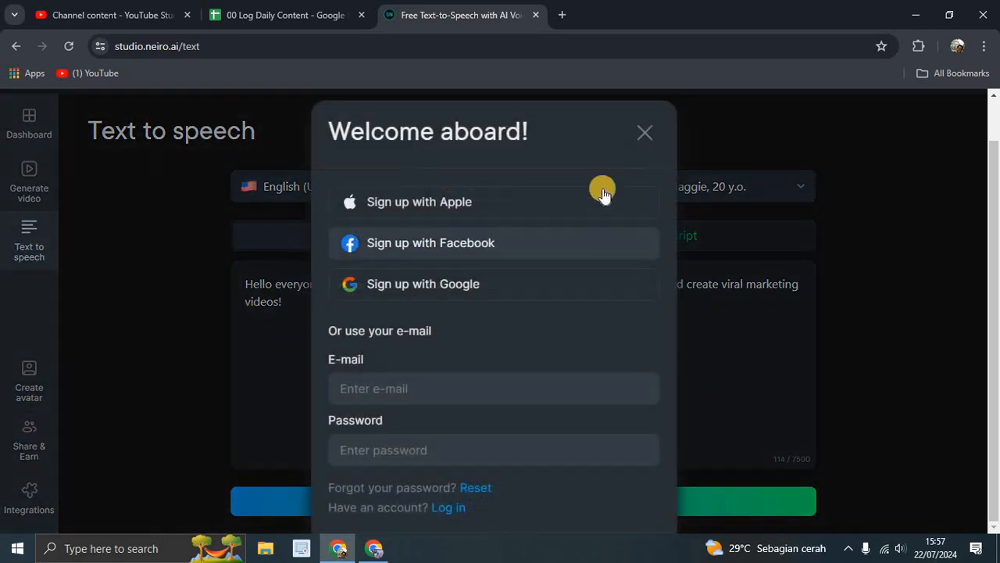
pyautogui.click(644, 133)
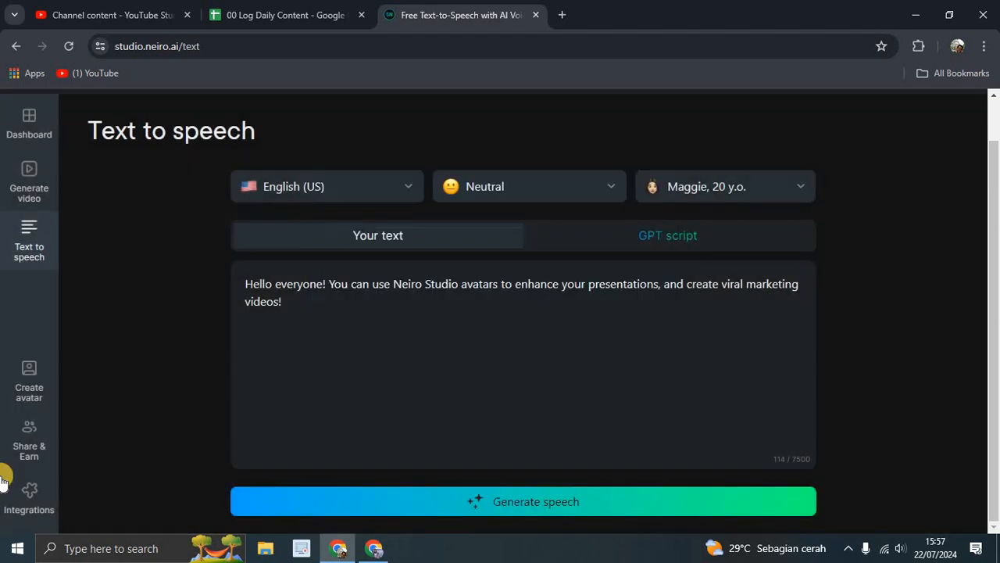
pyautogui.click(29, 180)
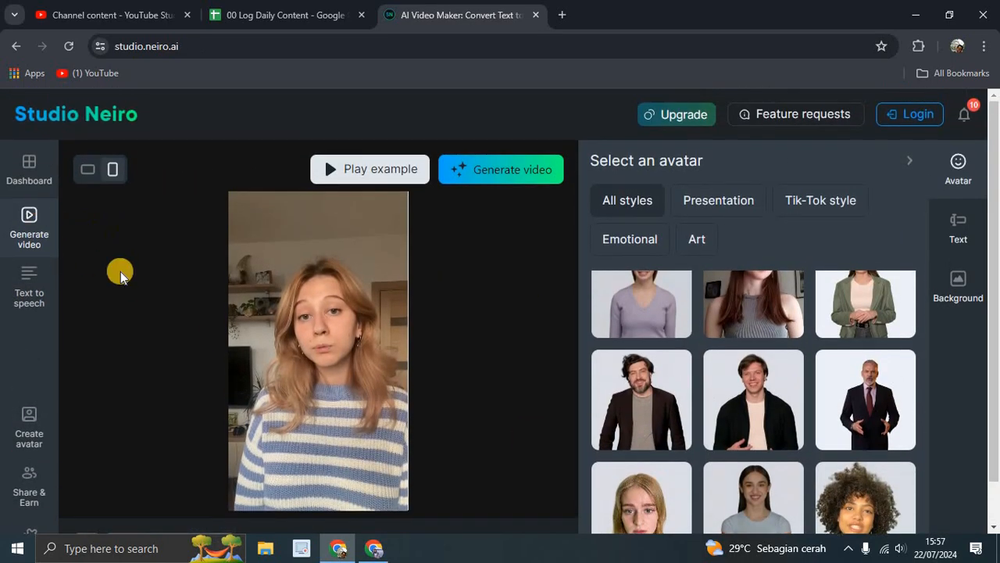
# Pick the long-haired woman in a grey top from the avatar gallery.
pyautogui.click(29, 169)
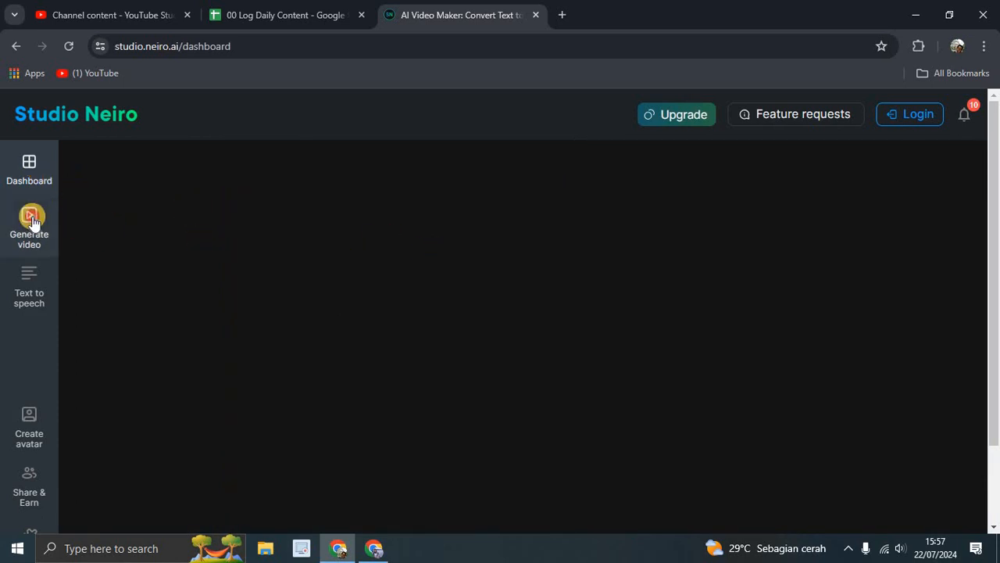
pyautogui.click(29, 227)
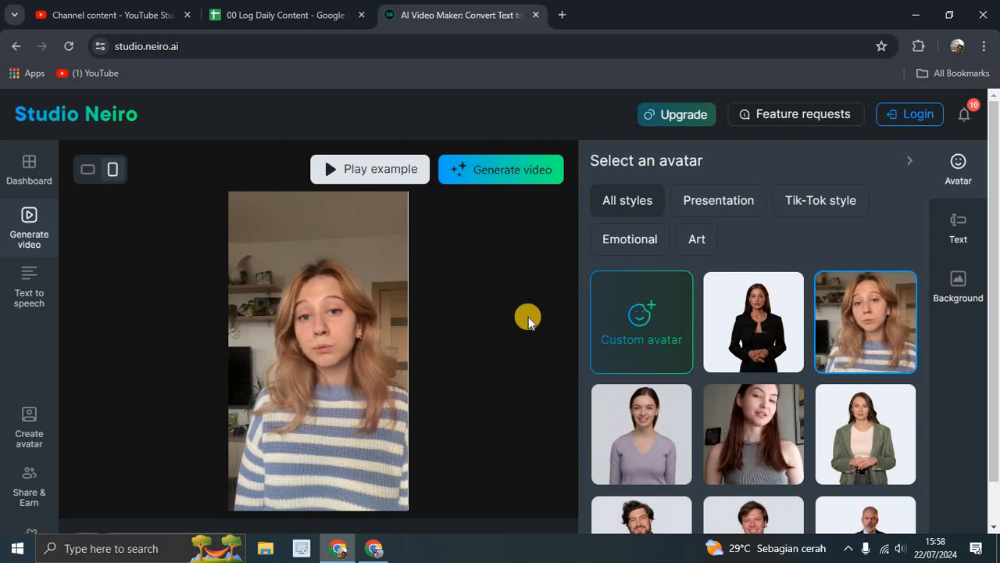
pyautogui.click(369, 169)
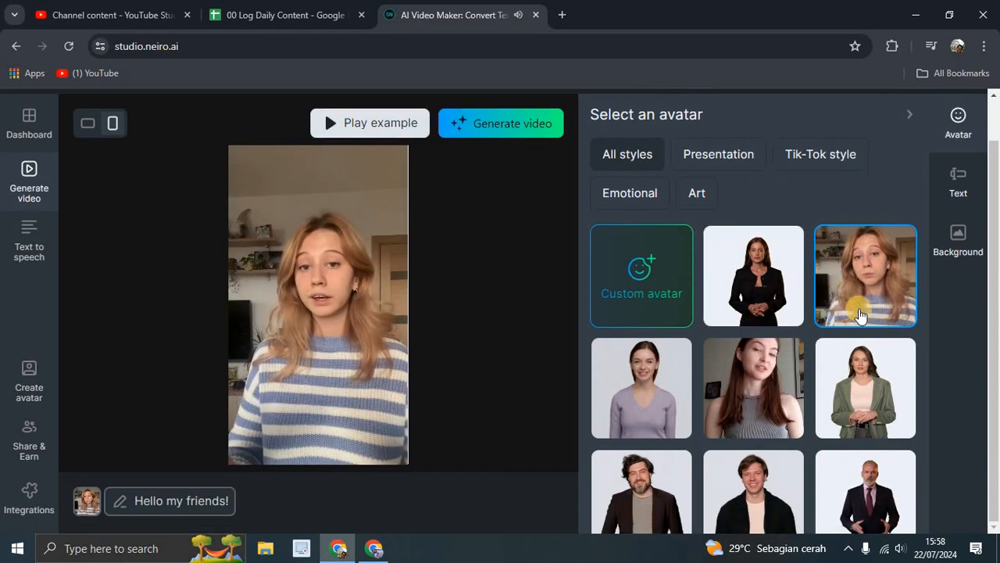
pyautogui.scroll(-3)
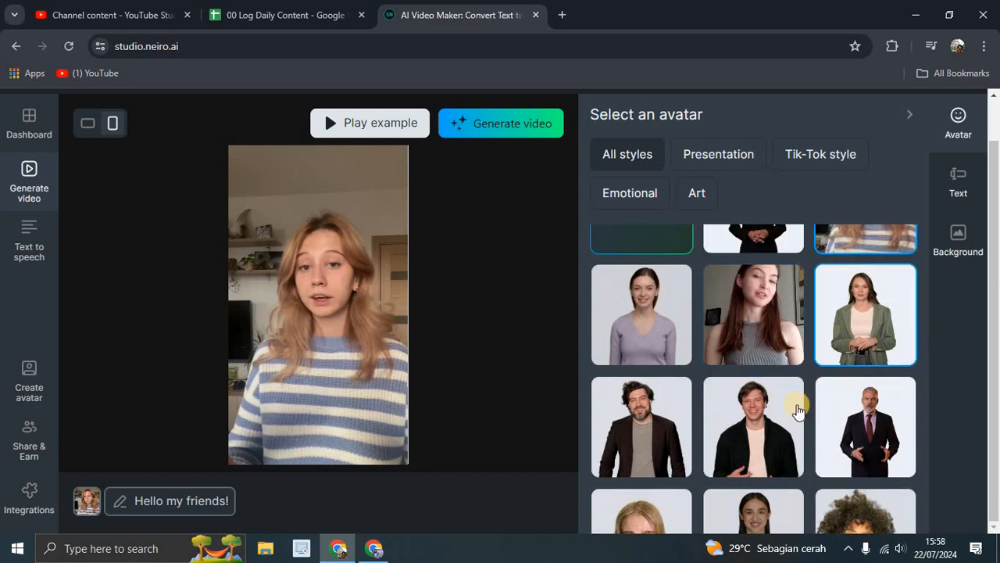
pyautogui.click(754, 314)
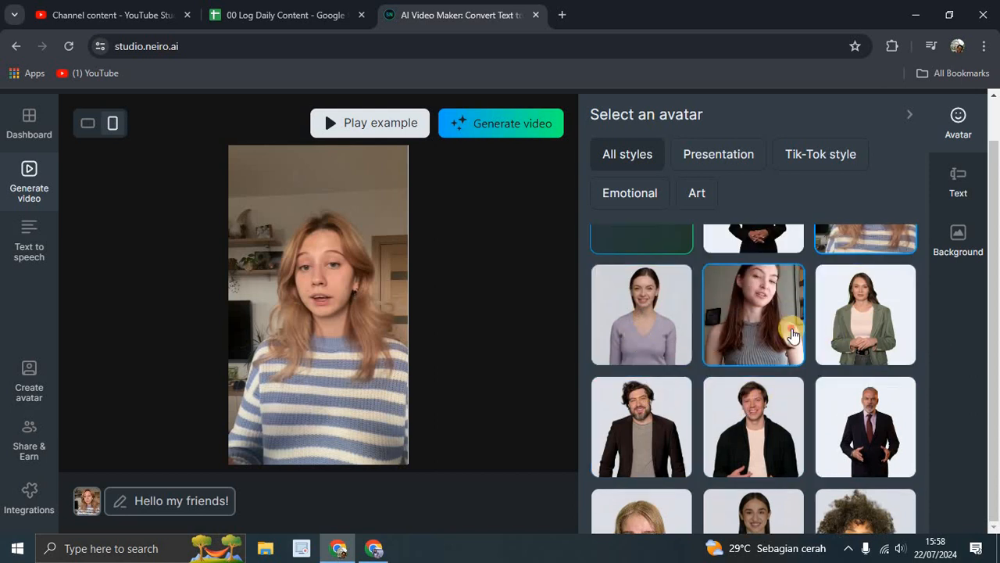
pyautogui.scroll(-3)
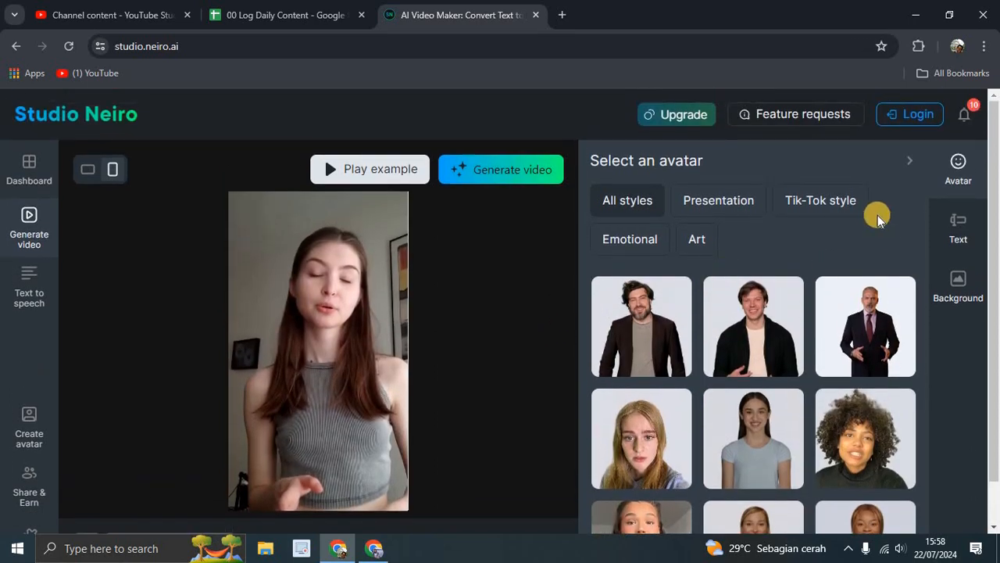
pyautogui.moveTo(915, 217)
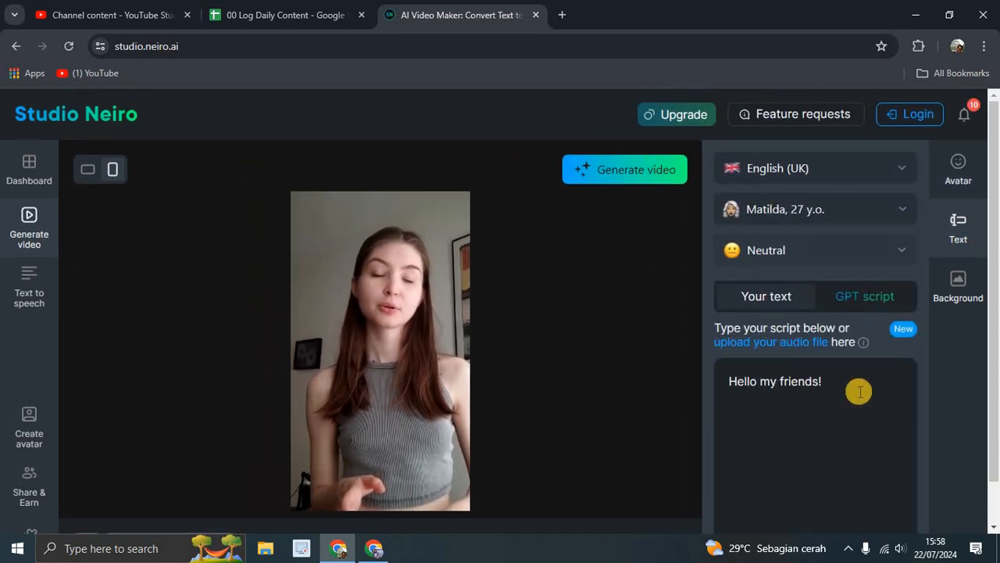
# Start generating the video with English (UK) voice Matilda and script 'Hello my friends!'.
pyautogui.scroll(-3)
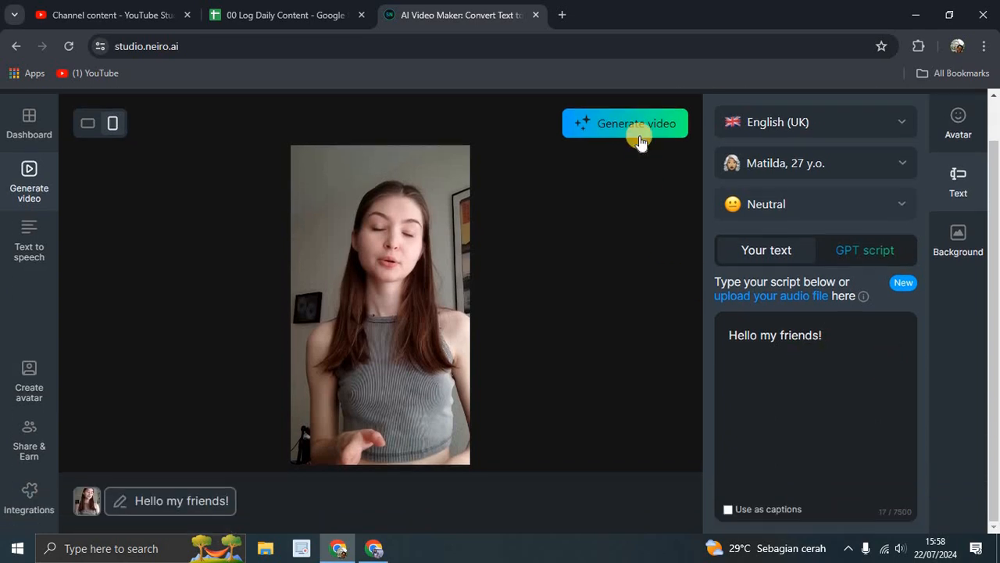
pyautogui.click(624, 123)
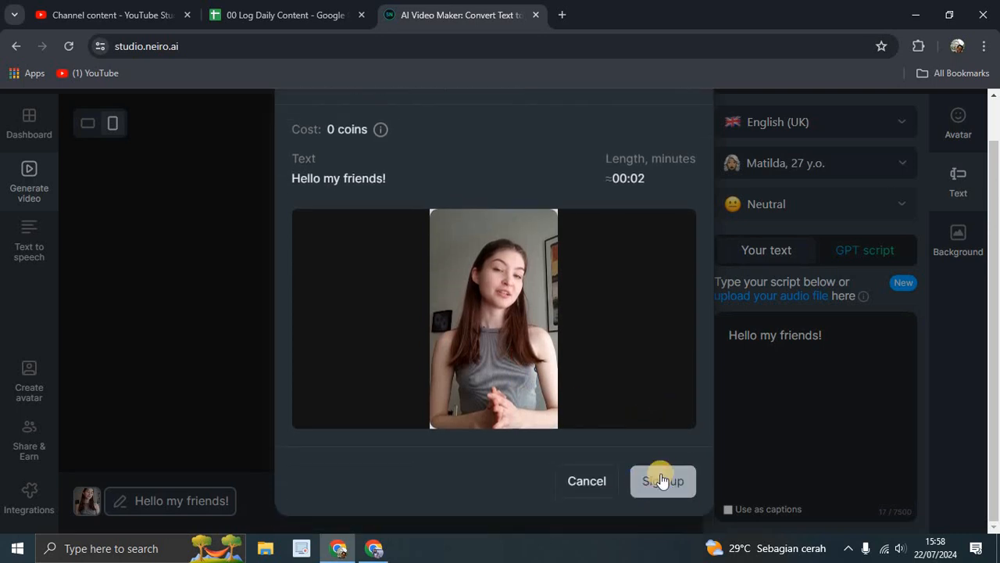
pyautogui.click(662, 481)
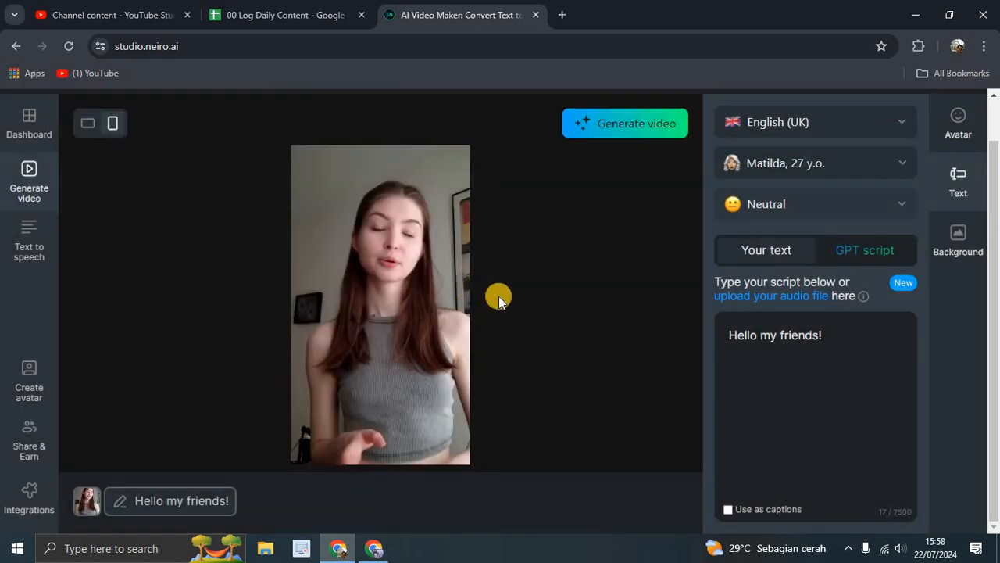
pyautogui.scroll(3)
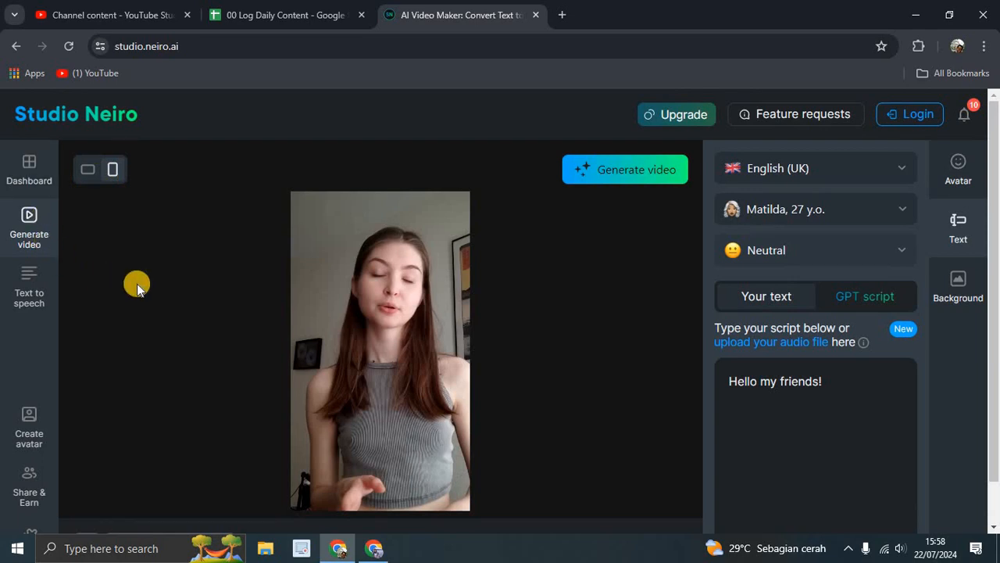